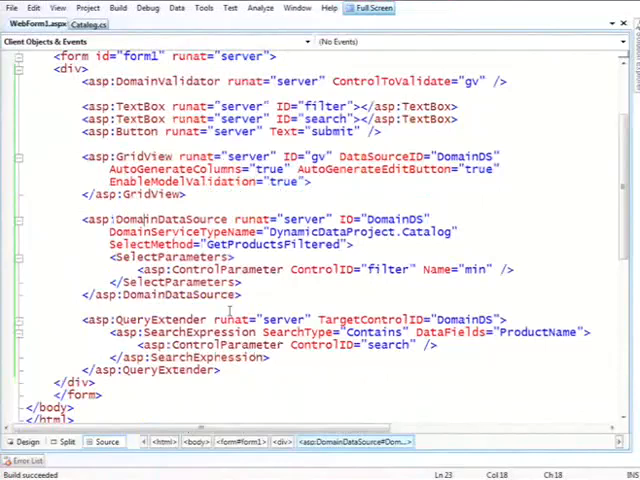
Step: Show Global.asax.cs and scroll through the RegisterRoutes route code
click(30, 23)
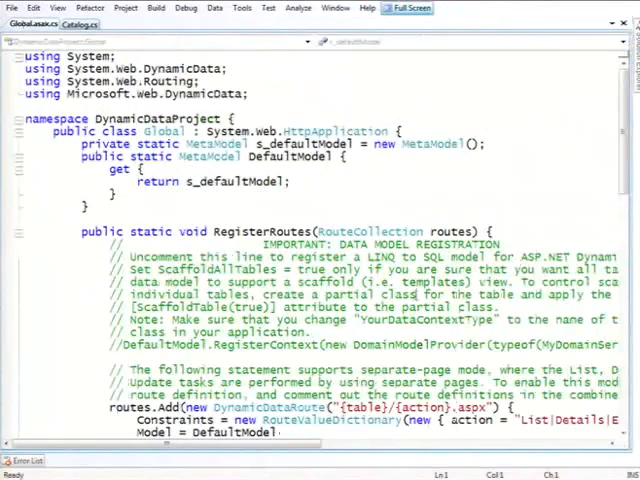
scroll(down, 3)
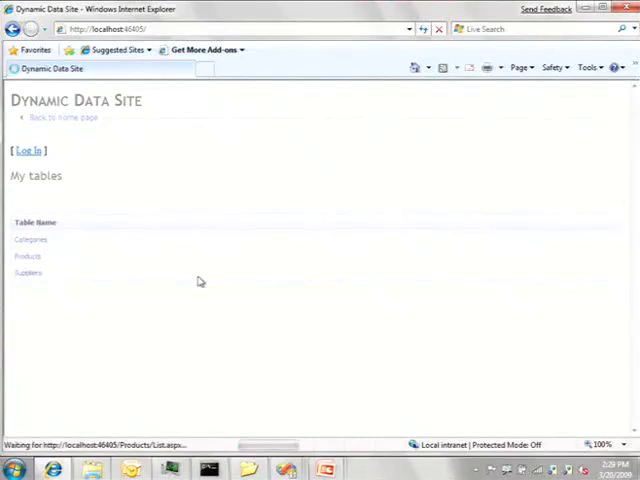
click(27, 256)
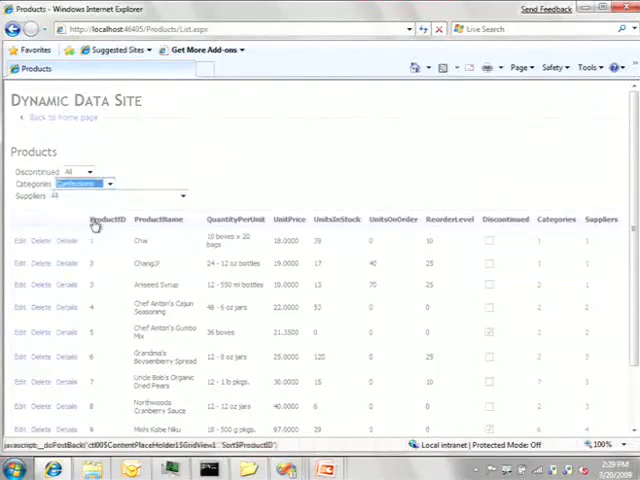
click(85, 183)
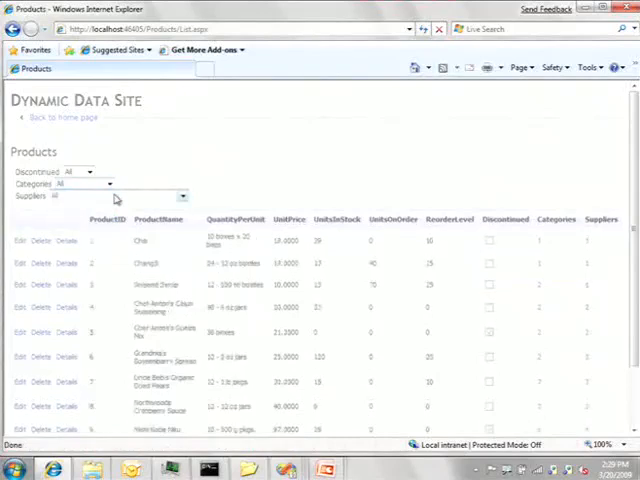
mouse_move(225, 159)
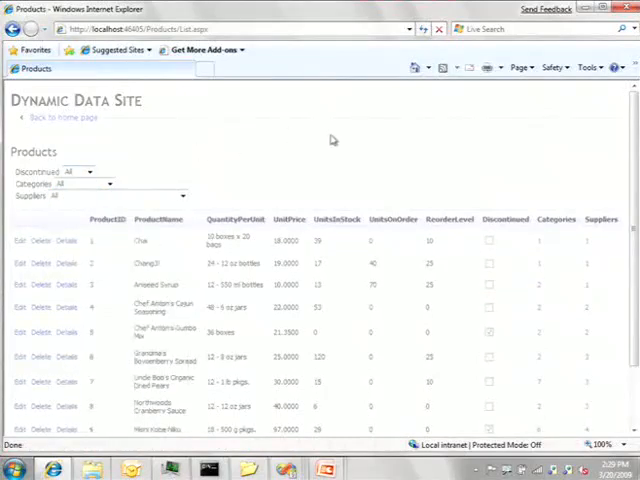
mouse_move(315, 155)
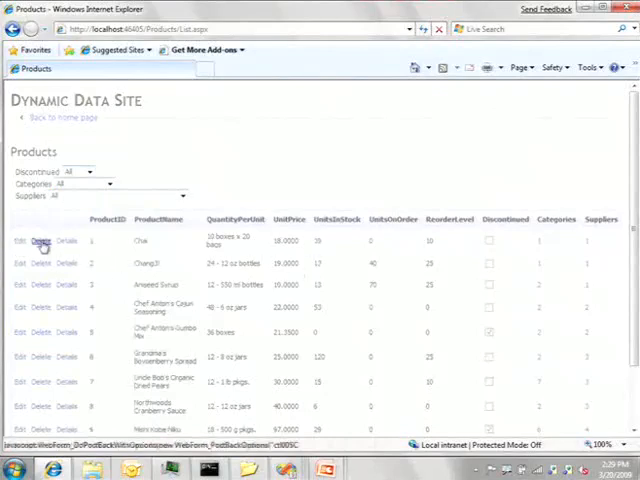
scroll(down, 3)
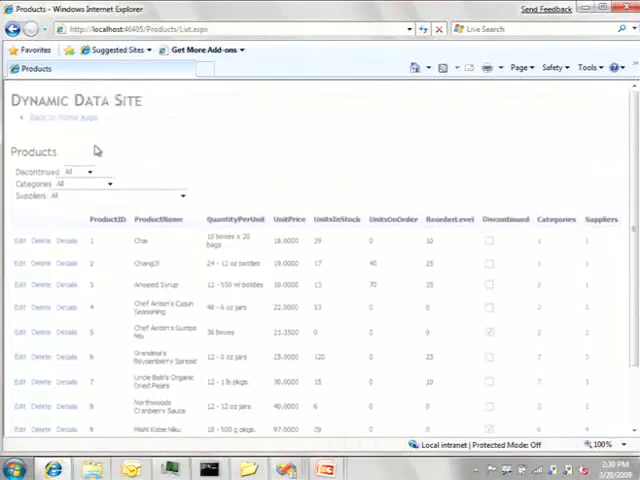
click(64, 117)
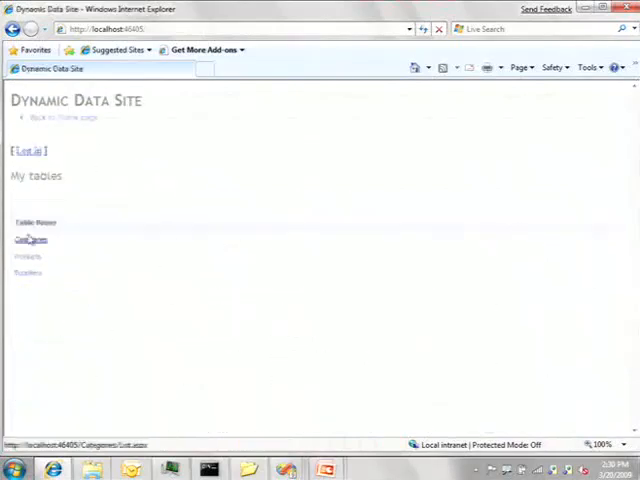
Step: Open the Categories table from the site's home page
click(30, 239)
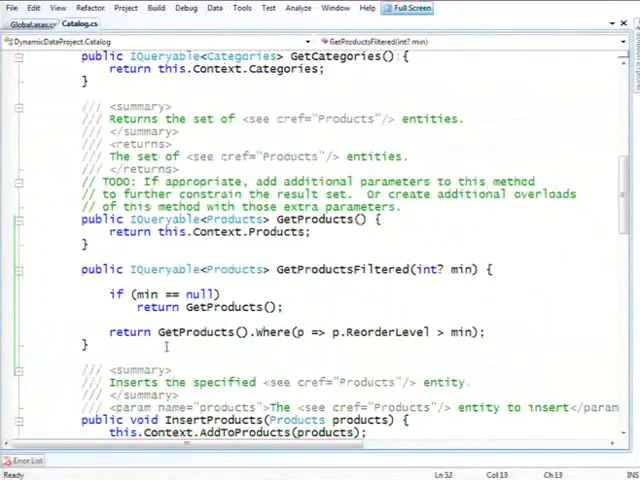
scroll(up, 3)
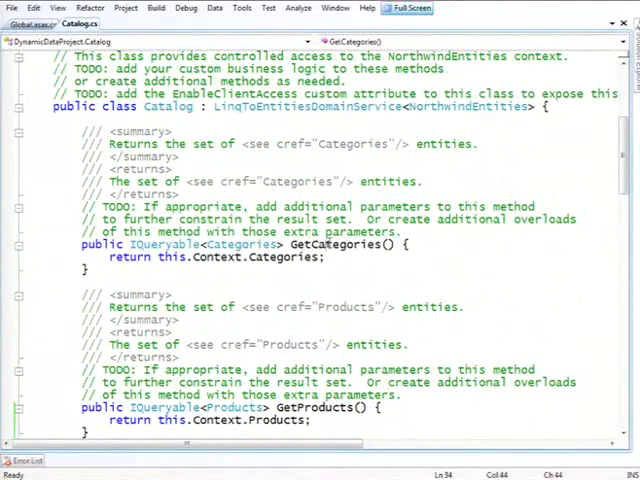
scroll(down, 3)
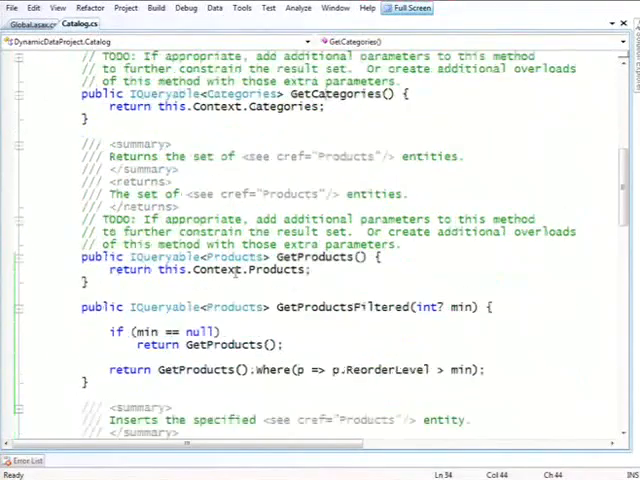
scroll(down, 3)
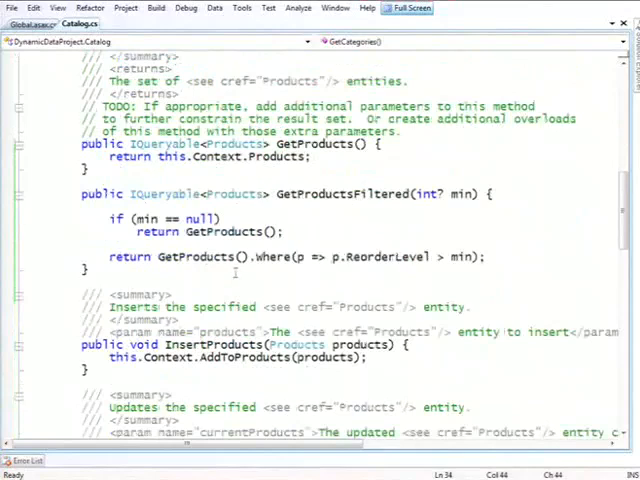
scroll(down, 3)
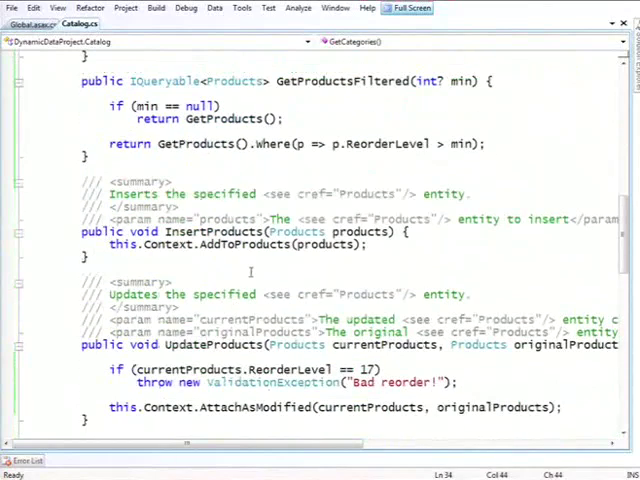
scroll(down, 3)
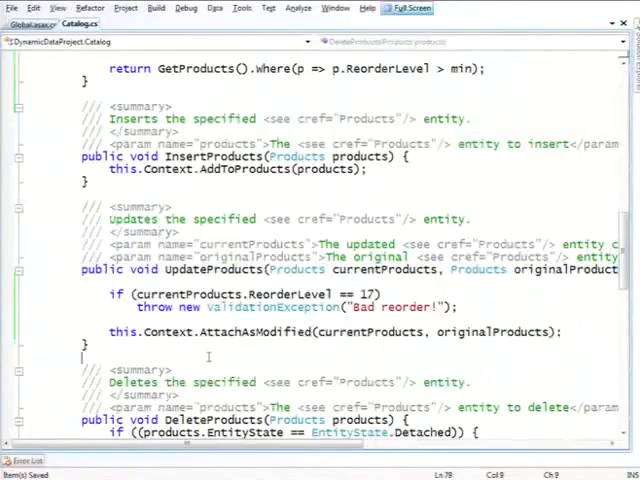
Step: Add the [RequiresAuthentication] attribute above DeleteProducts in Catalog.cs
scroll(down, 3)
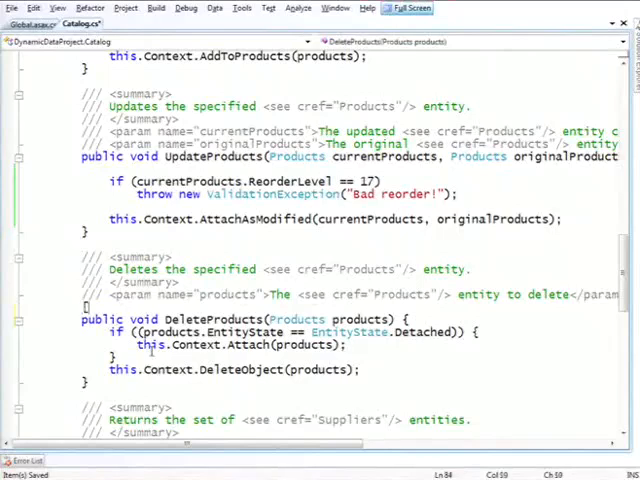
text([Req)
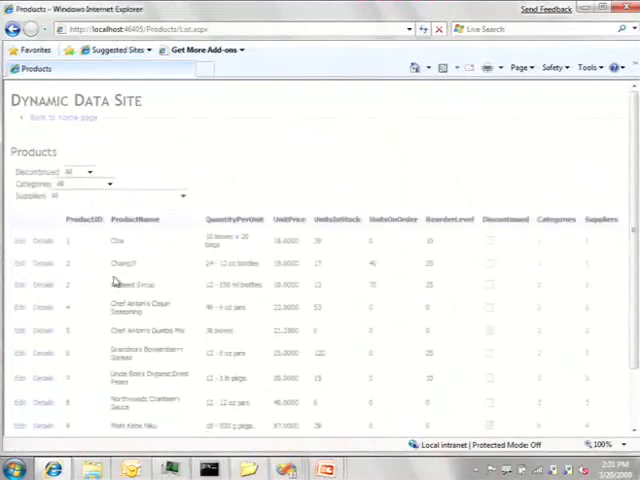
Step: Go from the home page through sign-in to the new-account Register page
click(63, 117)
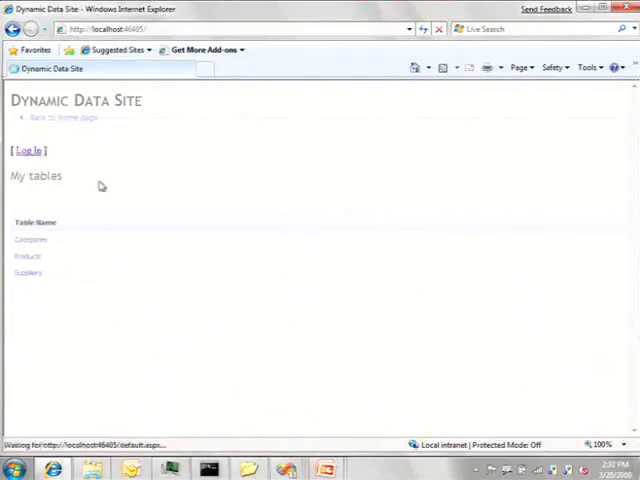
click(29, 150)
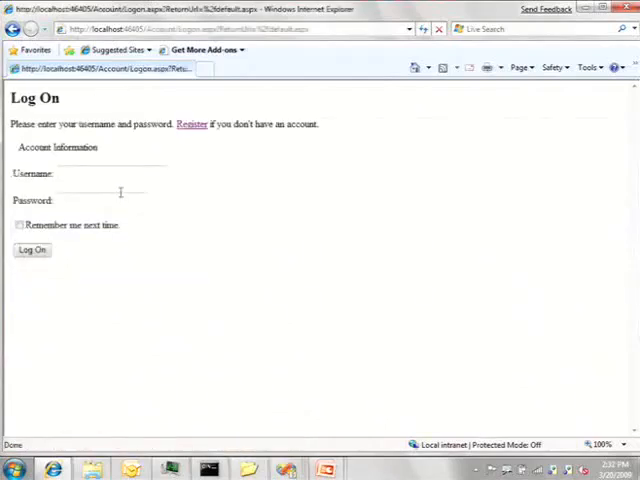
mouse_move(222, 177)
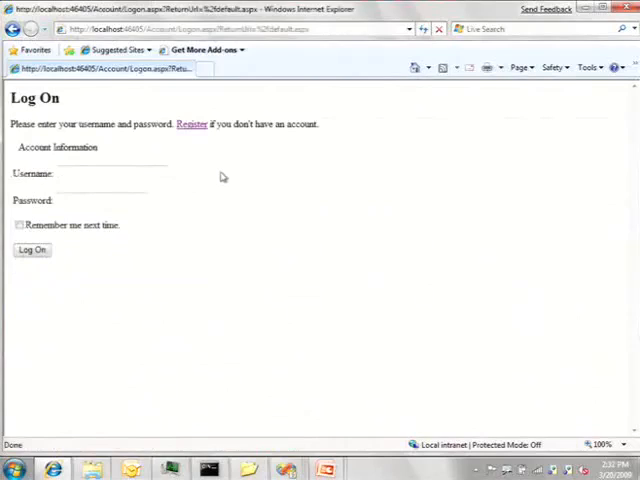
click(190, 123)
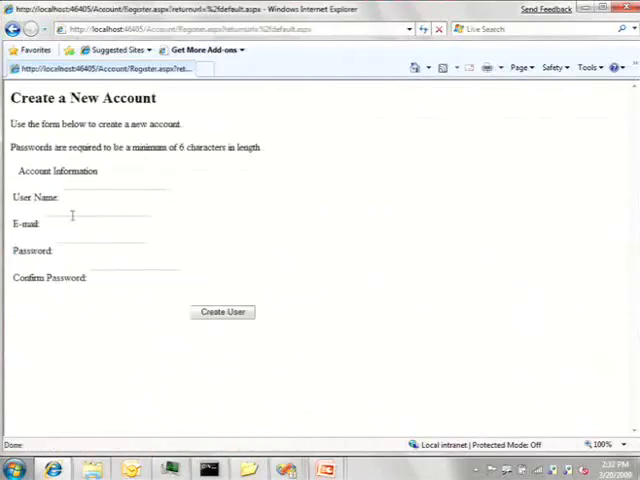
text(david)
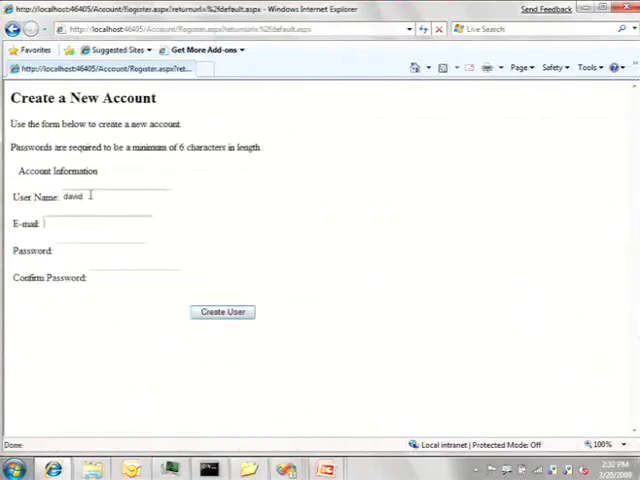
text(foo@bar.com)
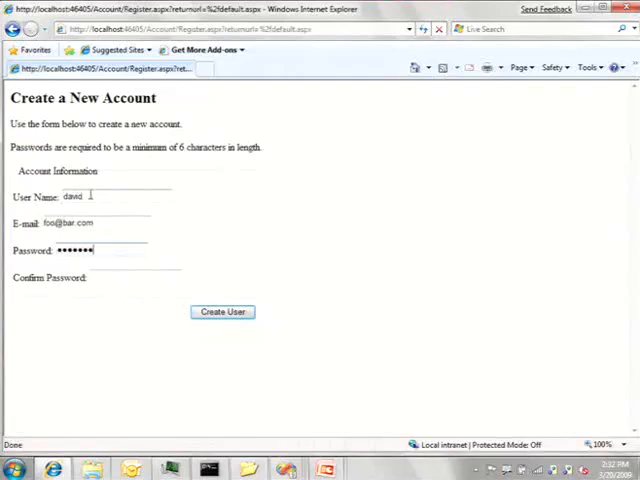
text(•••)
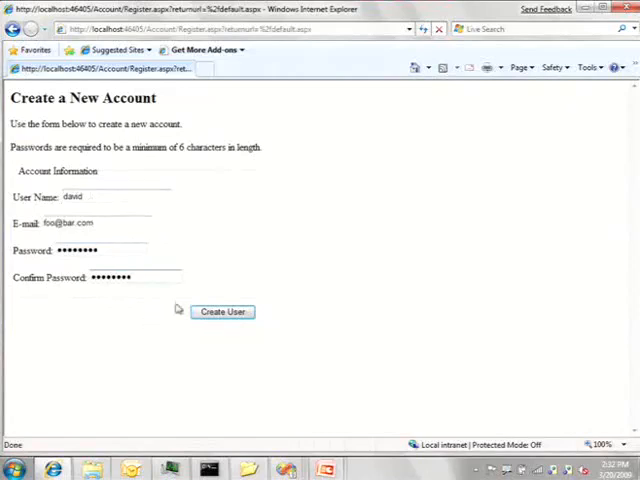
click(222, 312)
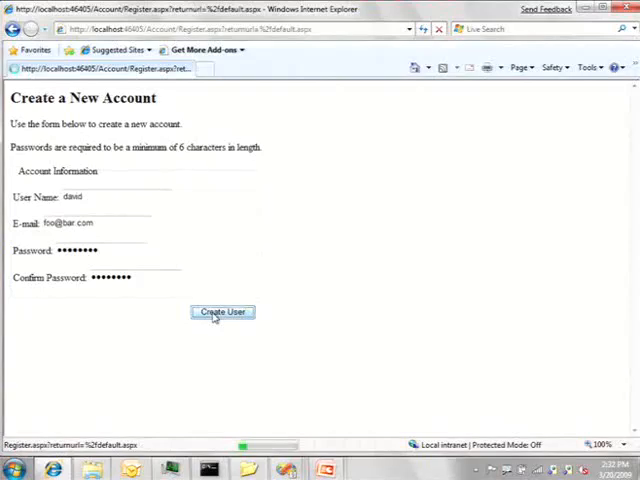
click(222, 312)
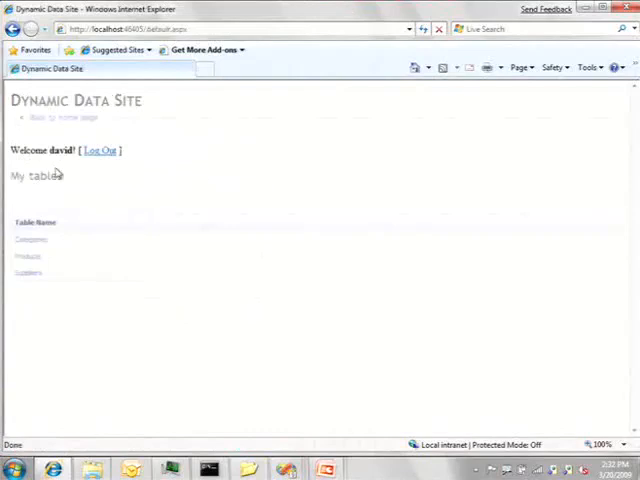
Step: Open the Products table list and scroll through its rows
click(27, 256)
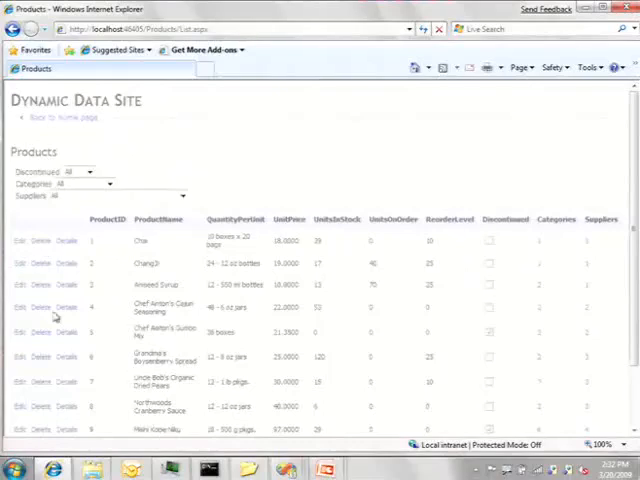
mouse_move(258, 148)
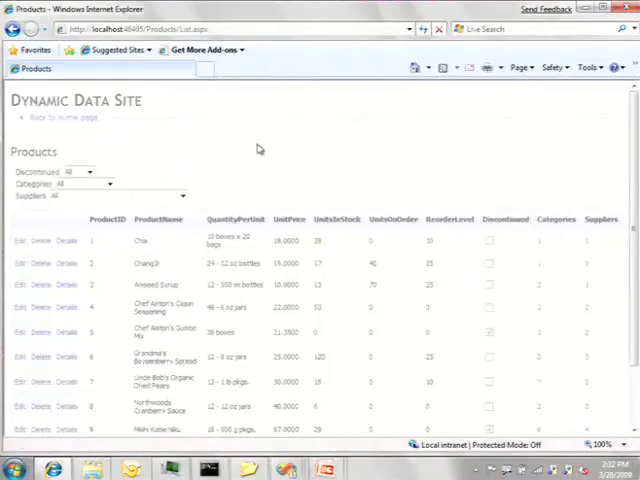
click(62, 117)
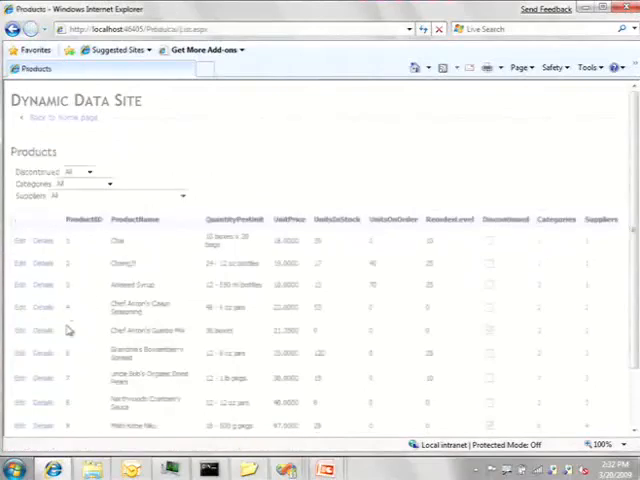
scroll(down, 3)
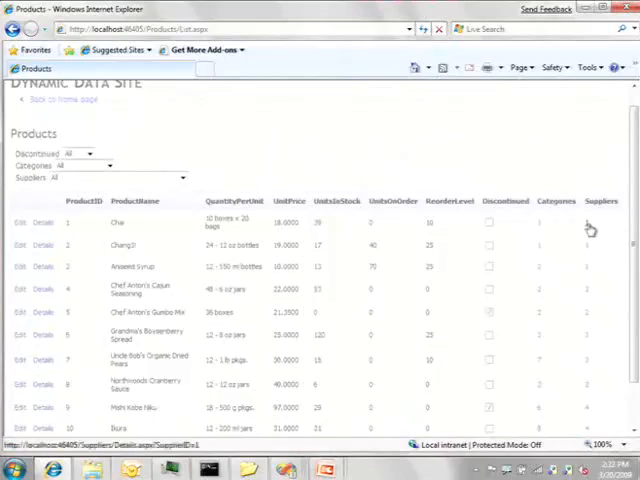
mouse_move(531, 188)
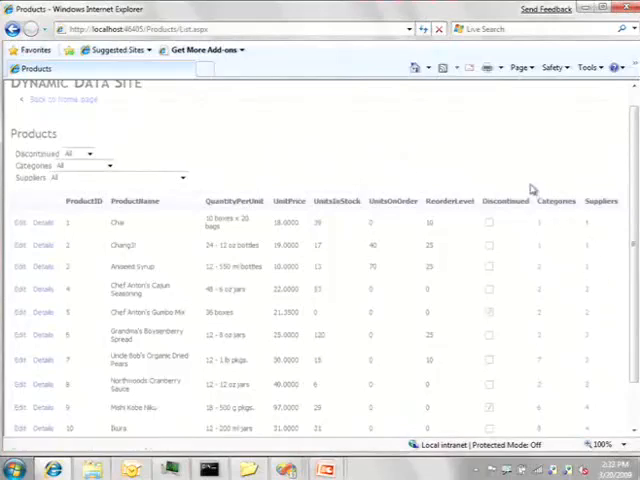
mouse_move(549, 294)
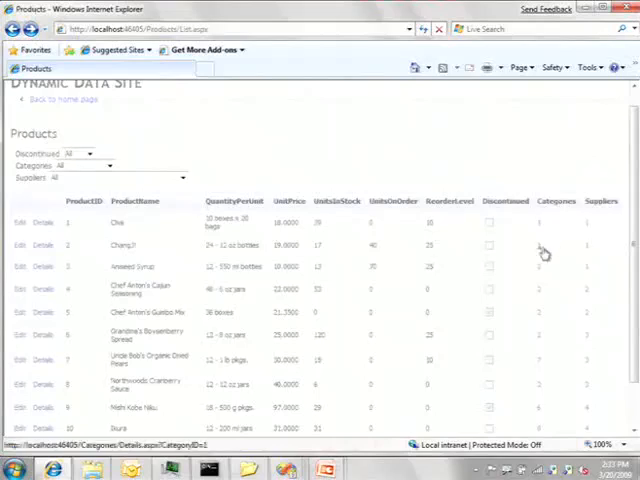
mouse_move(440, 166)
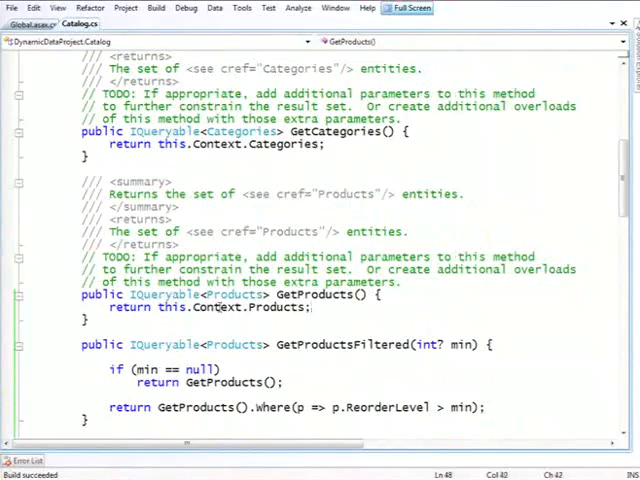
Step: Append .Include("Categories") to this.Context.Products in GetProducts
text(.In)
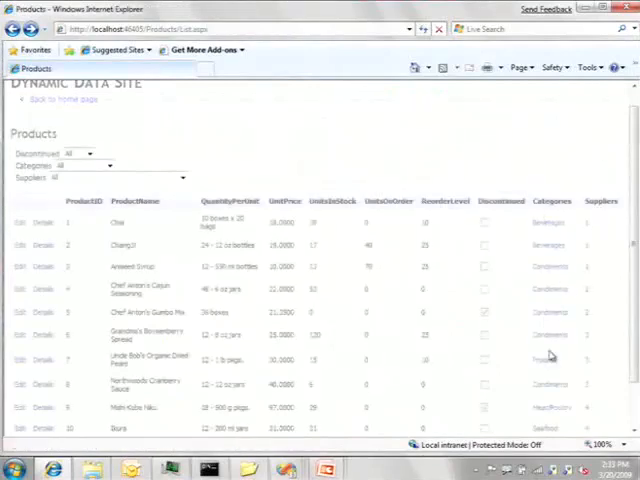
mouse_move(605, 290)
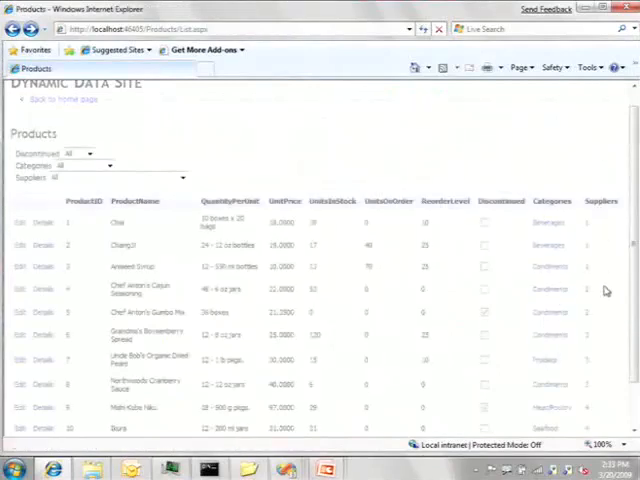
mouse_move(400, 137)
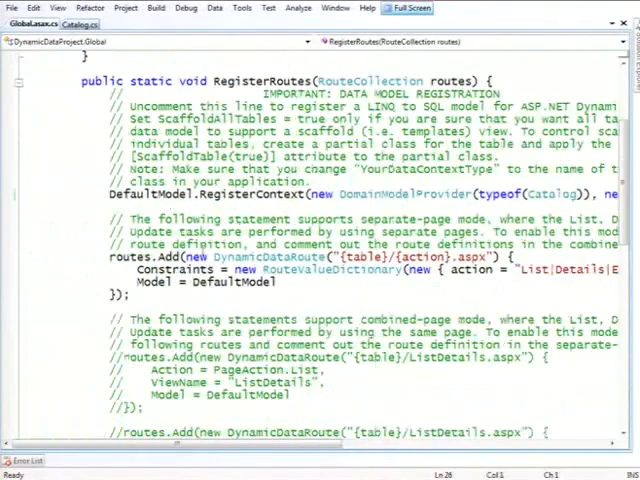
Step: Rewrite the route pattern as {action}/{table}, dropping the .aspx extension
key(F5)
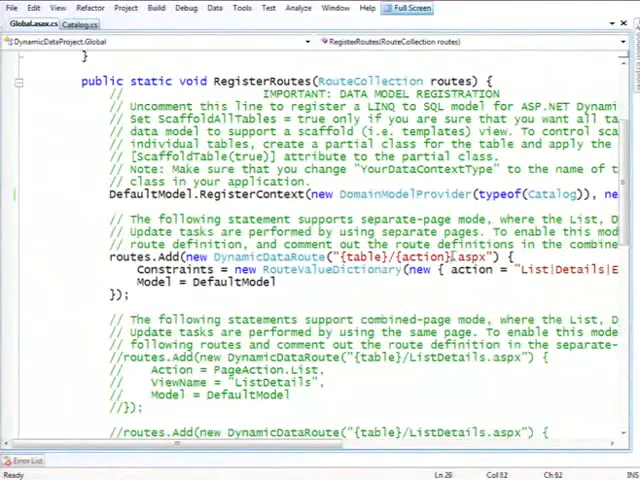
double_click(470, 257)
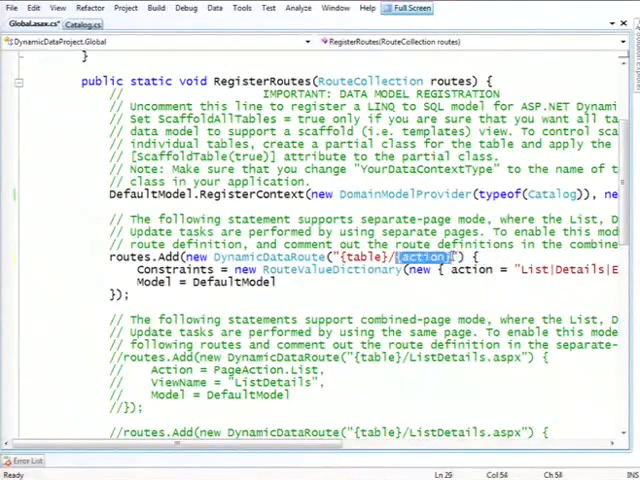
key(Delete)
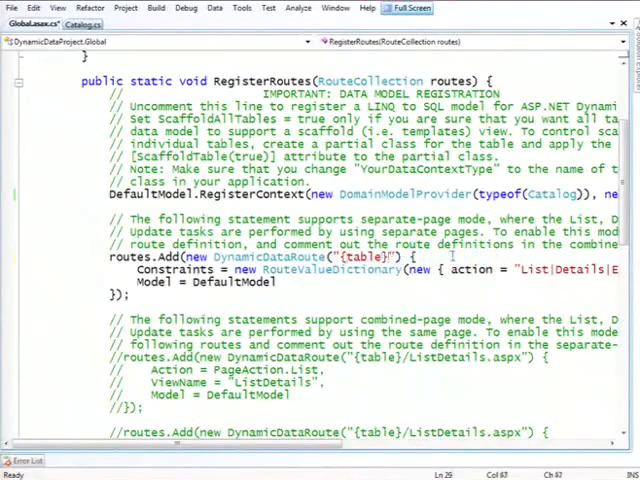
text({action}/)
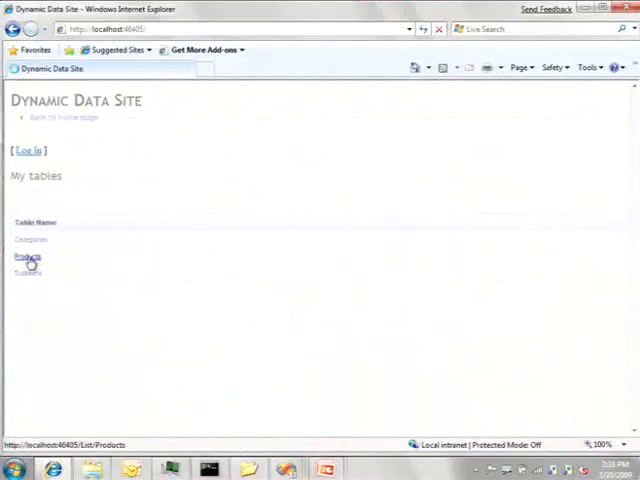
Step: Open Products and view the Aniseed Syrup row's details
click(26, 257)
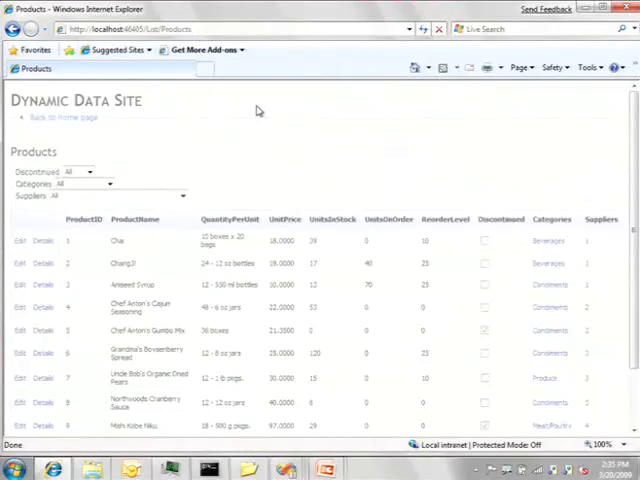
click(42, 285)
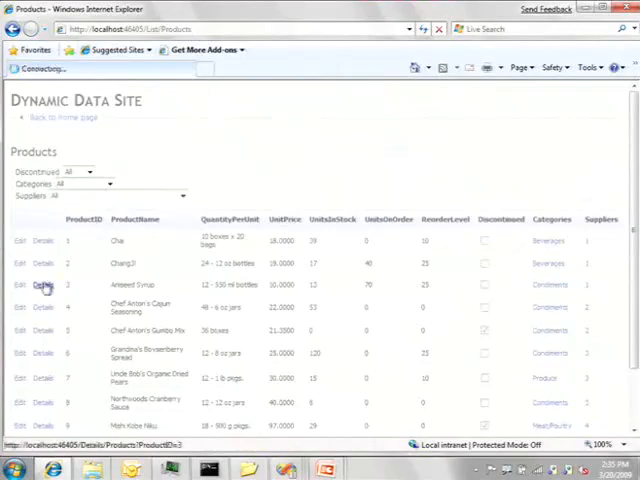
click(42, 286)
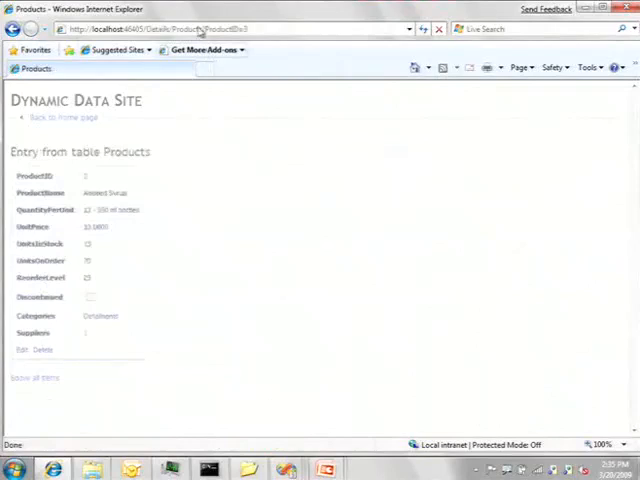